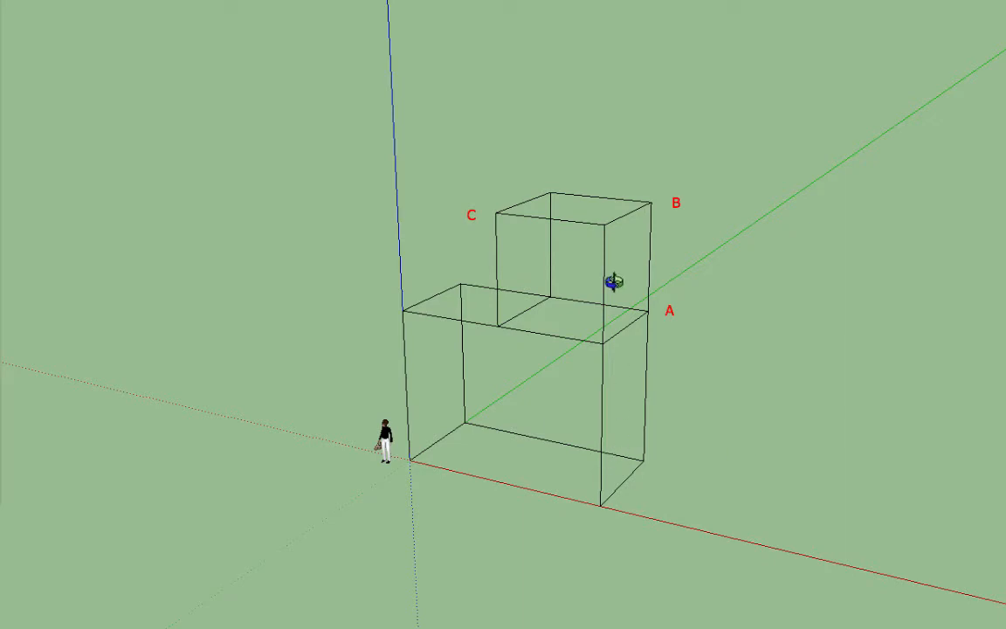
mouse_move(1001, 248)
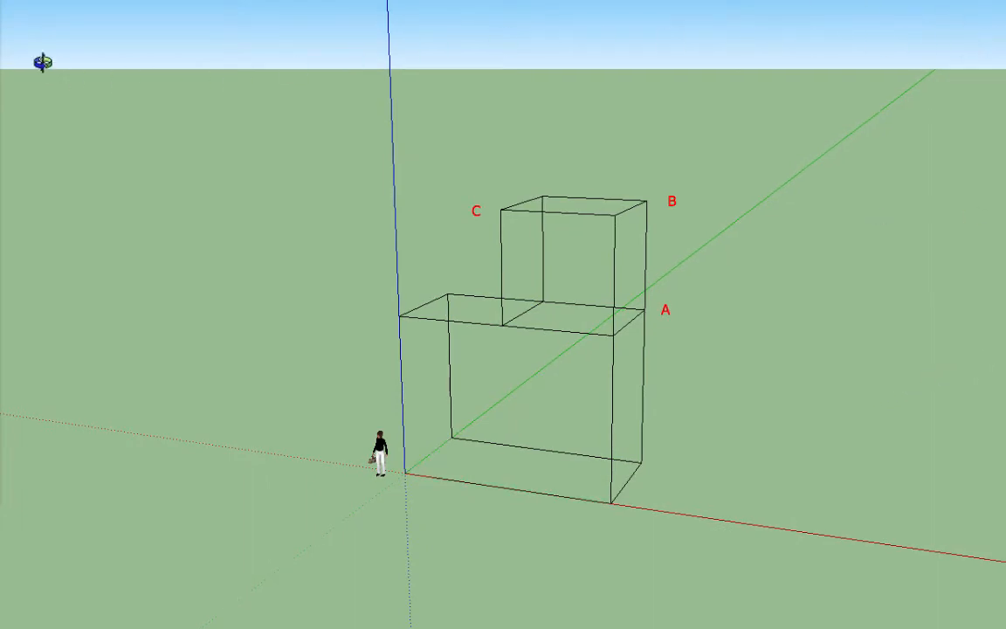
mouse_move(732, 346)
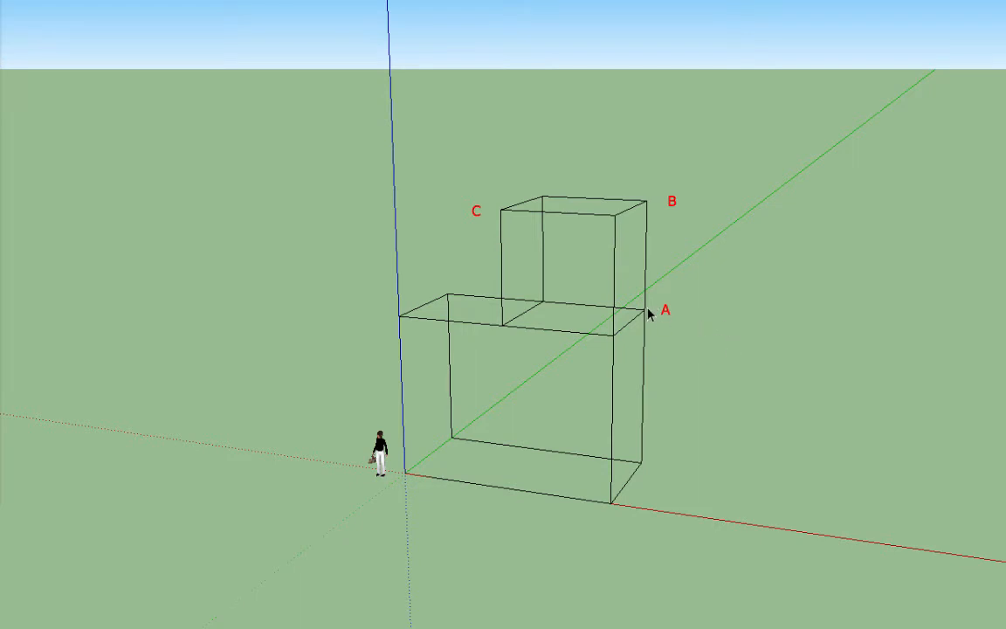
mouse_move(724, 307)
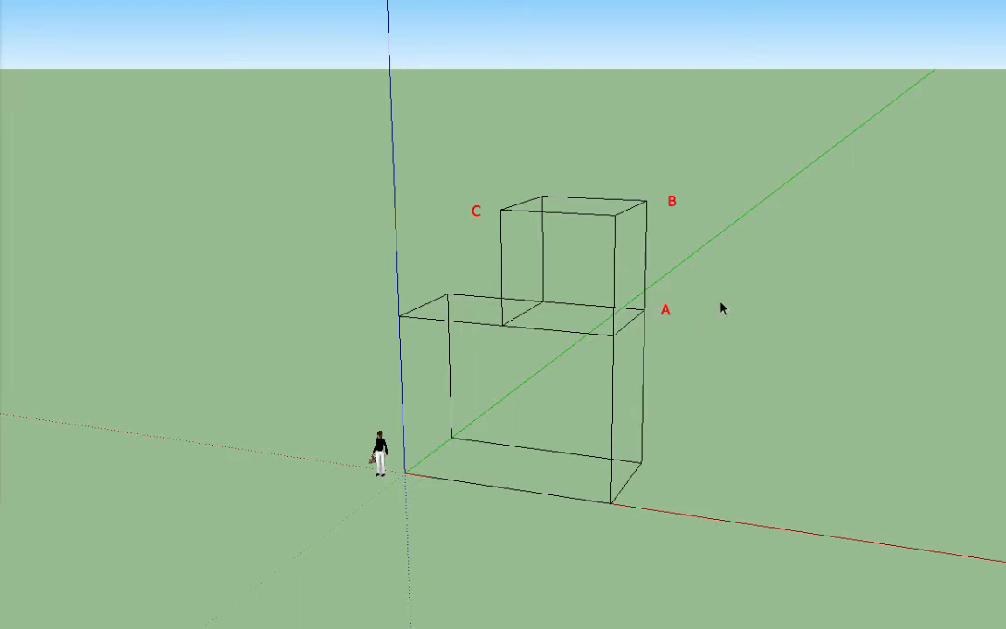
mouse_move(683, 311)
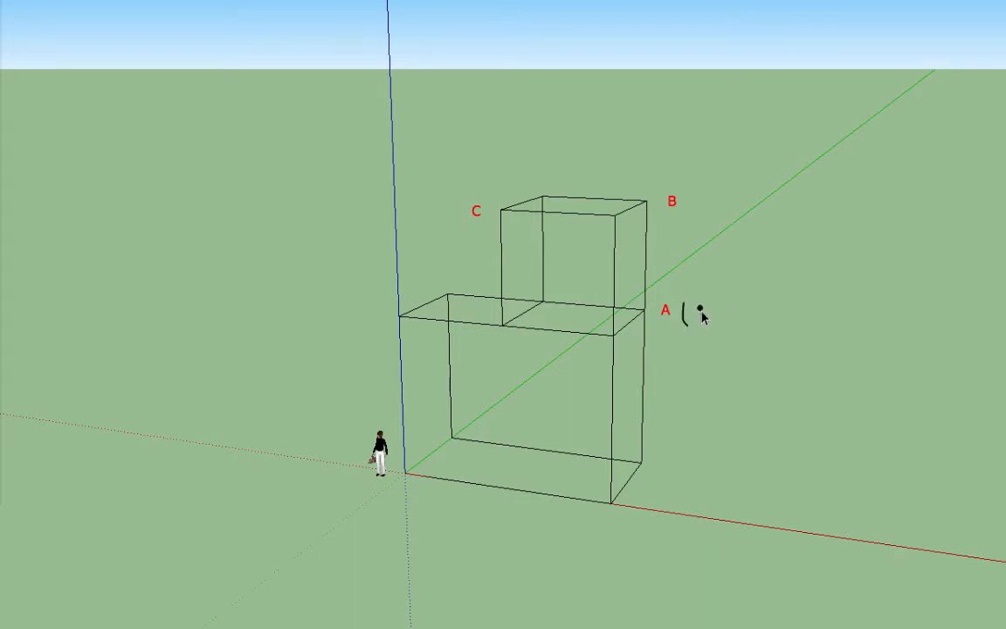
Write (8, beside A and draw the height arrow up toward point A
type("8,4,6)")
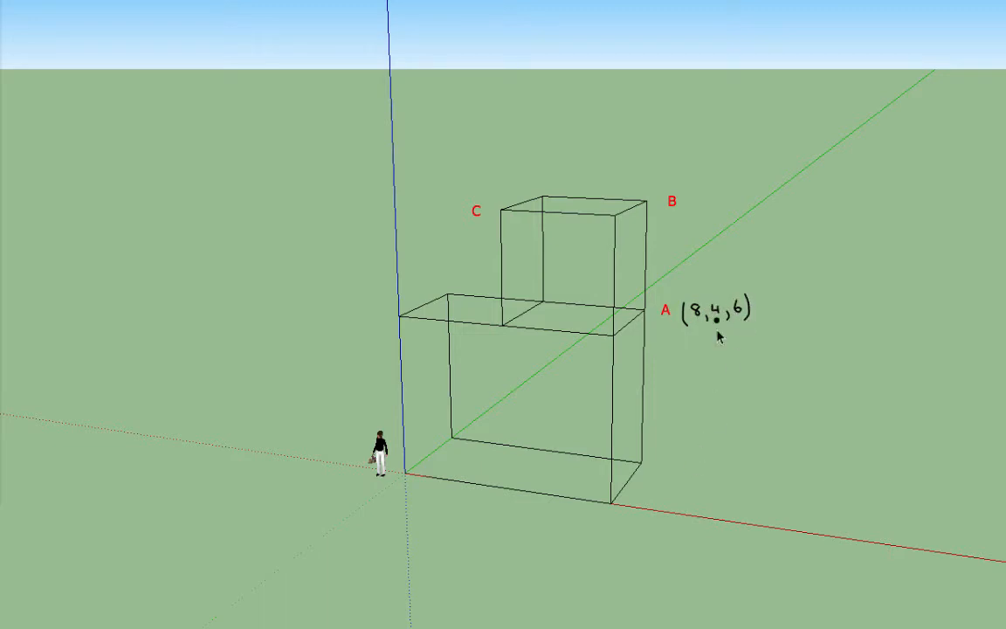
mouse_move(470, 514)
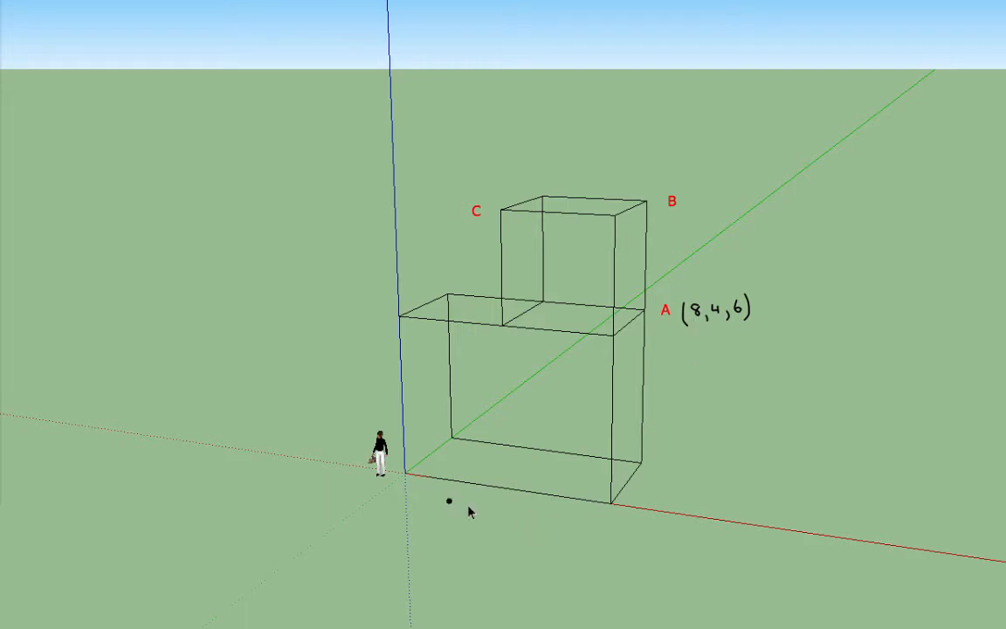
mouse_move(407, 481)
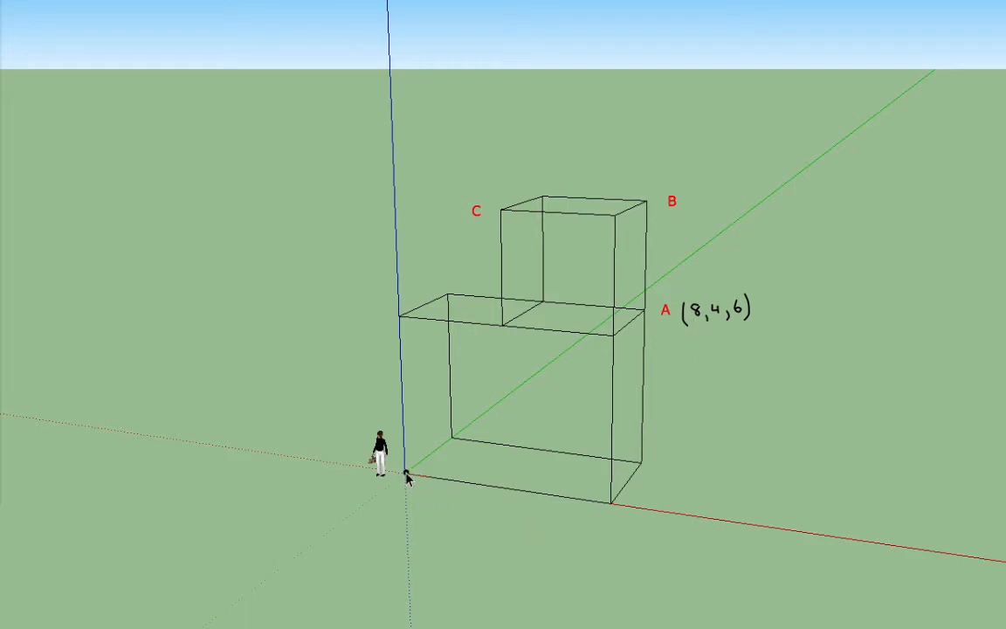
mouse_move(440, 493)
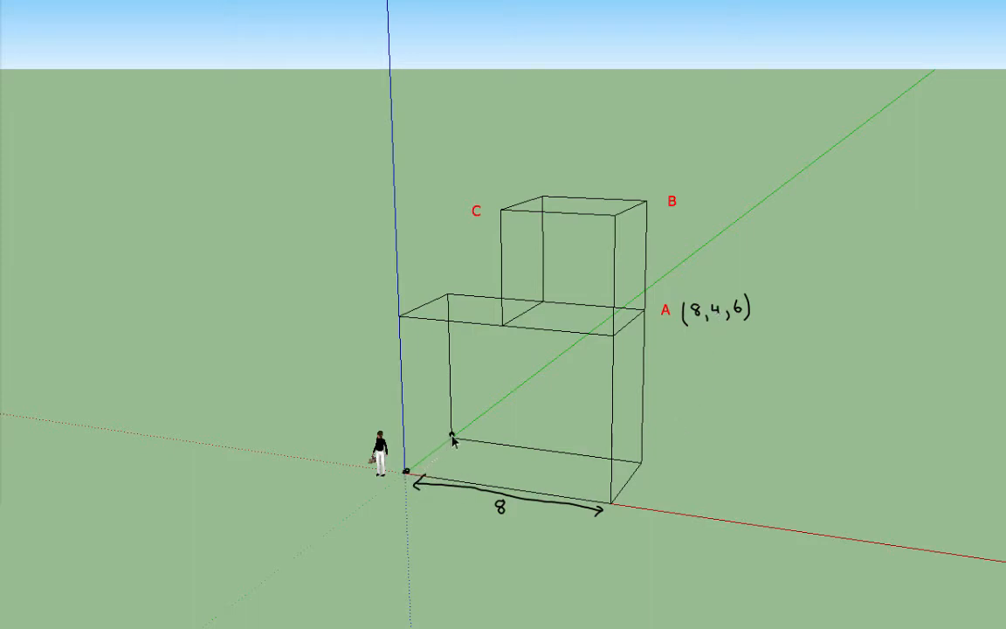
mouse_move(625, 511)
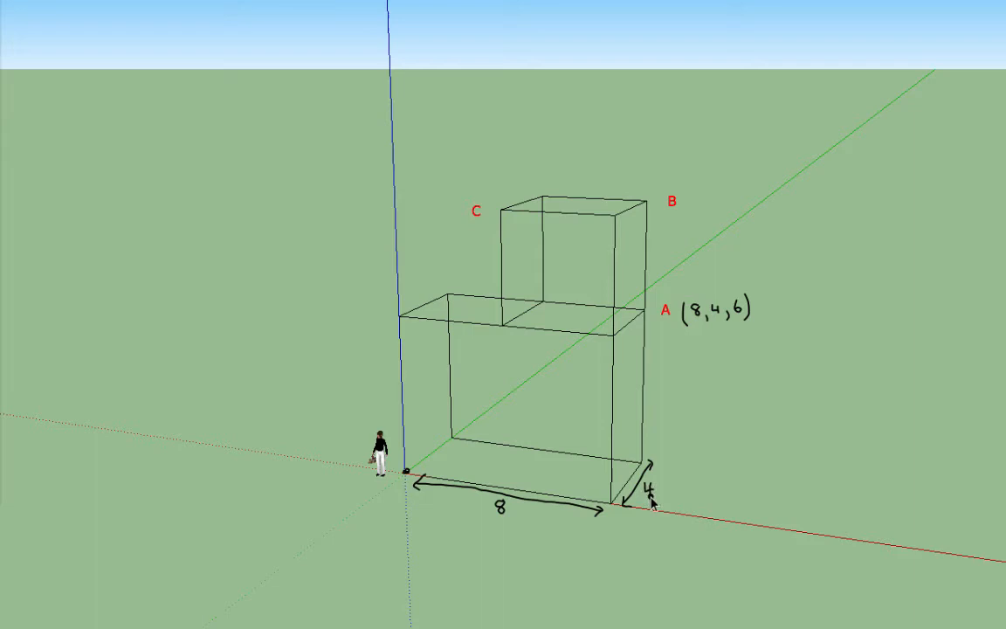
mouse_move(748, 332)
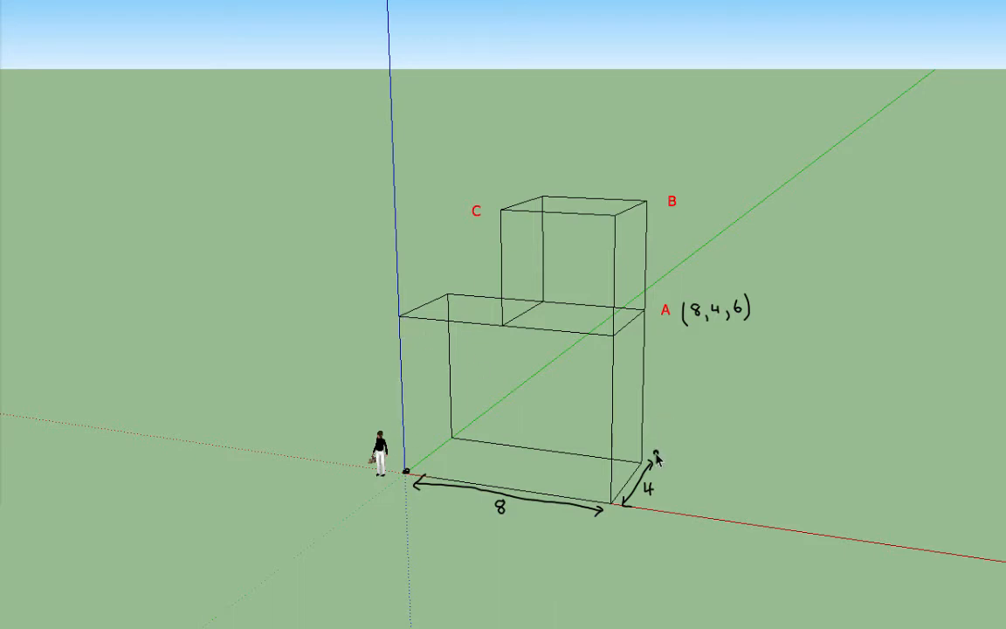
left_click_drag(650, 469, 650, 334)
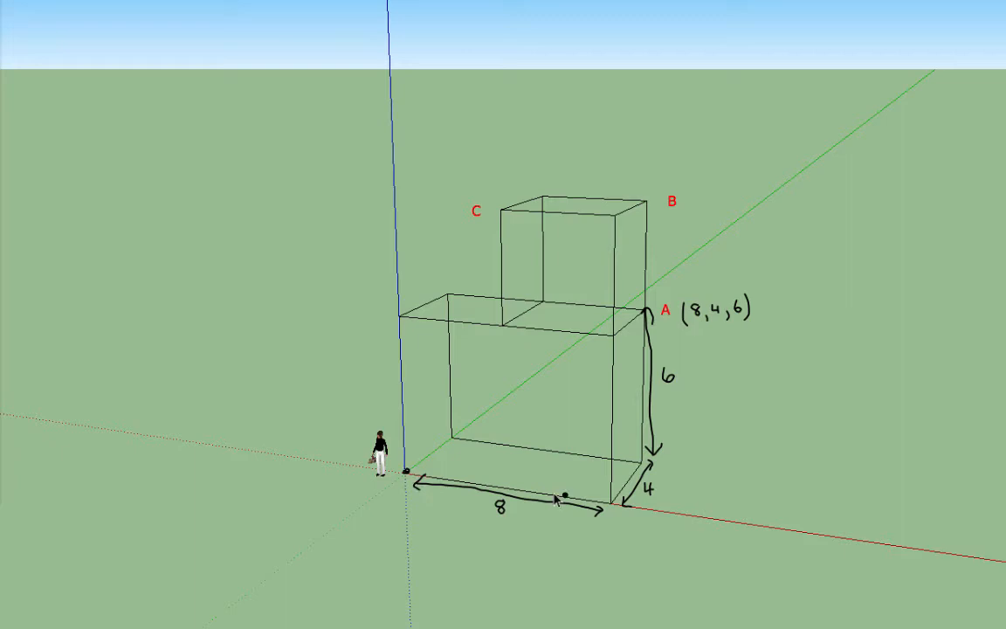
mouse_move(650, 353)
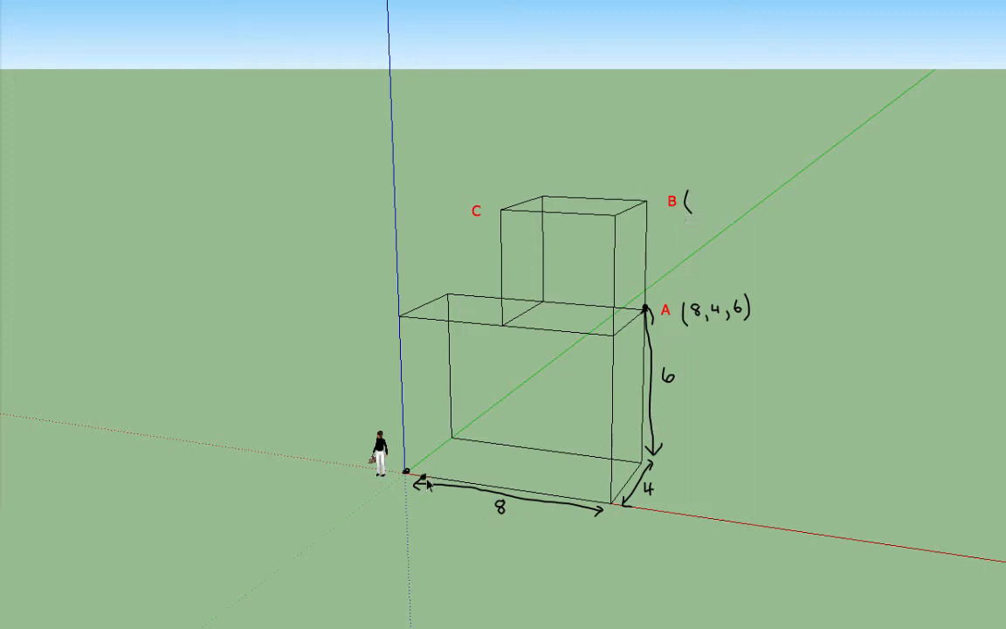
mouse_move(561, 510)
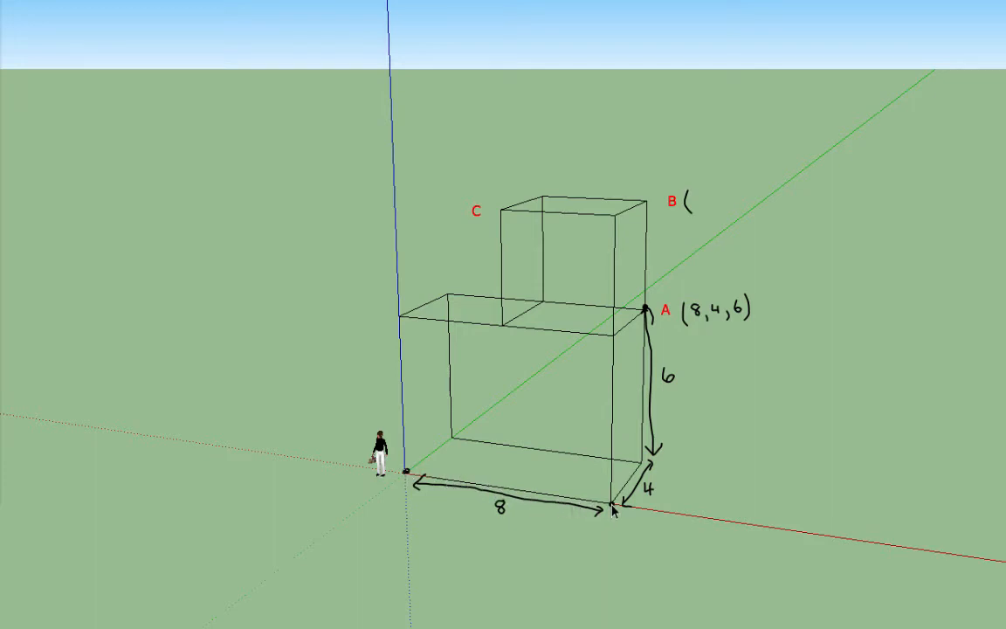
mouse_move(703, 214)
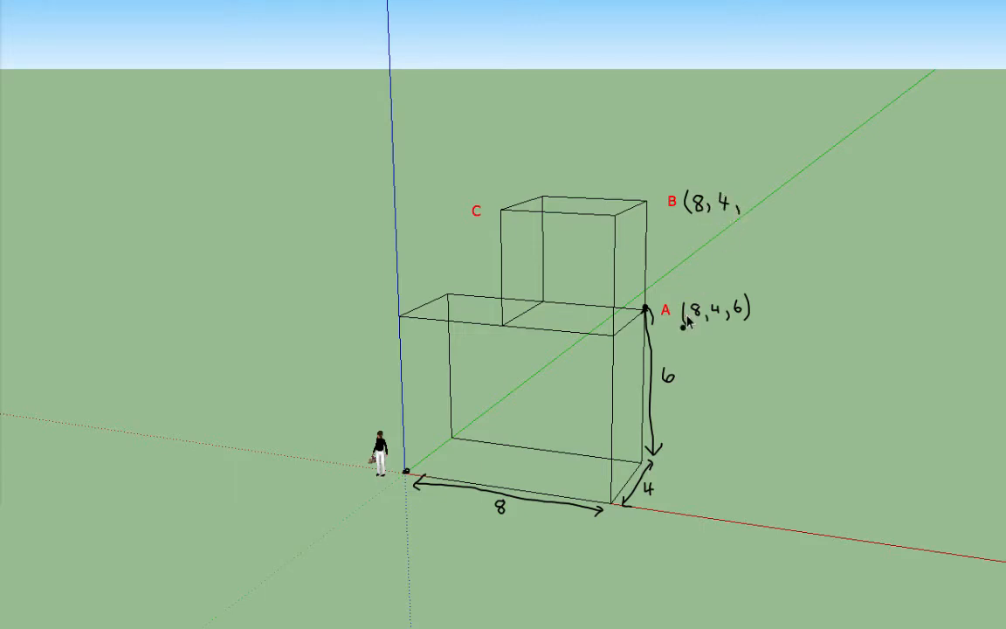
mouse_move(723, 344)
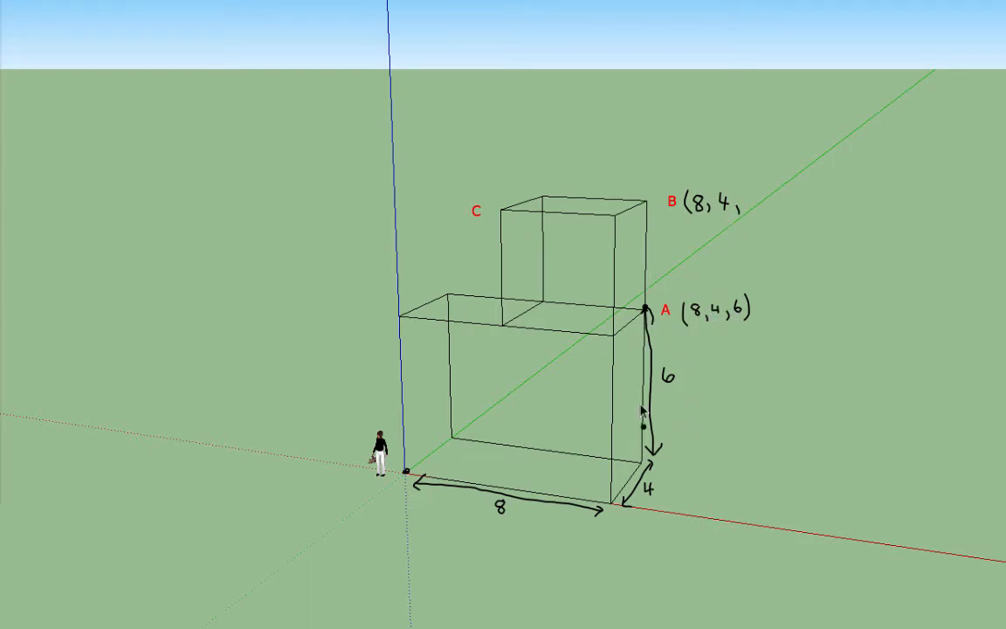
mouse_move(654, 473)
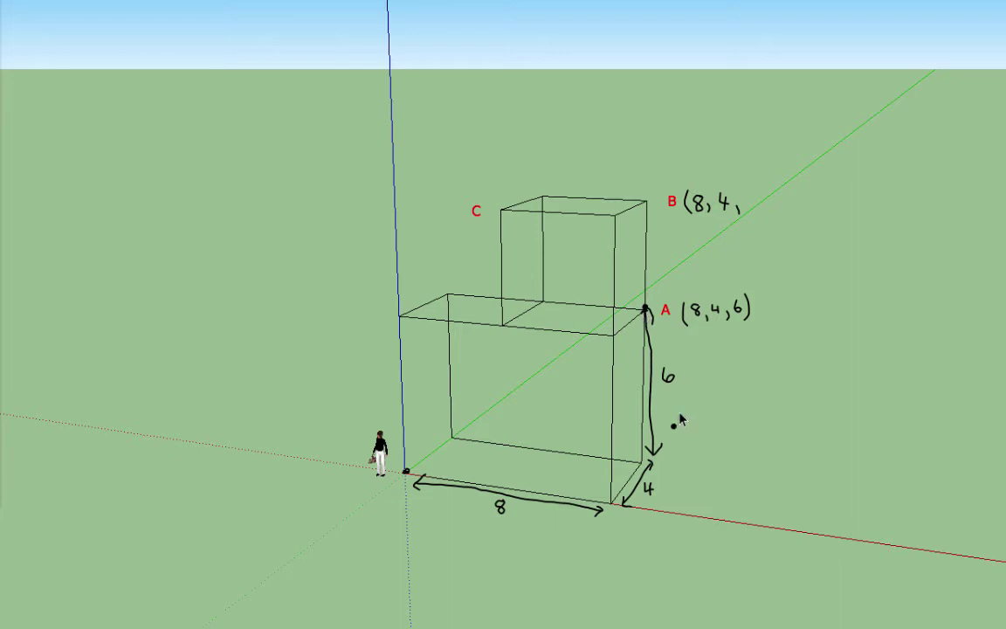
mouse_move(660, 281)
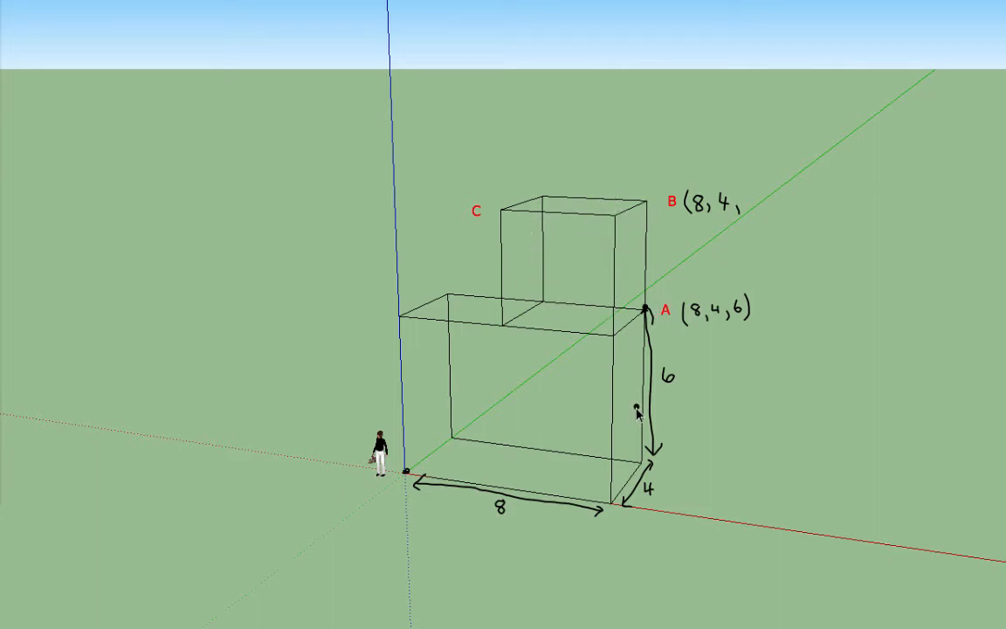
mouse_move(629, 348)
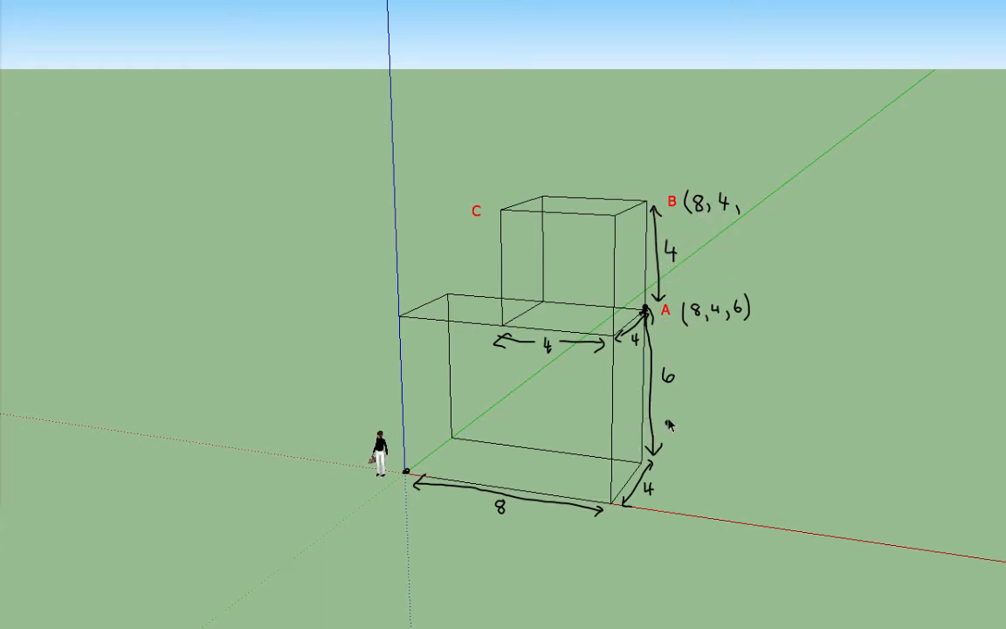
mouse_move(649, 479)
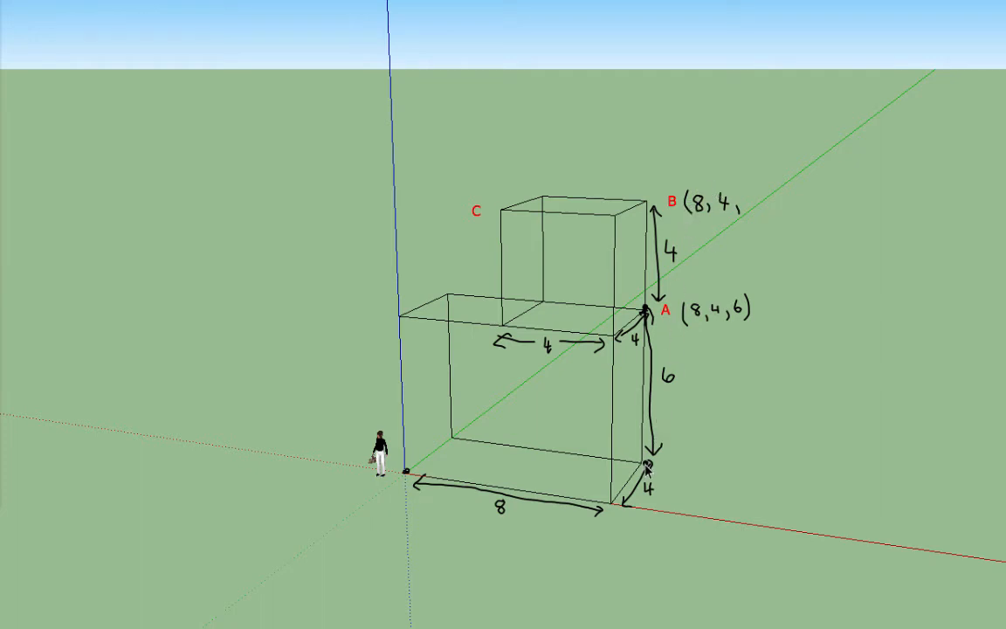
mouse_move(759, 199)
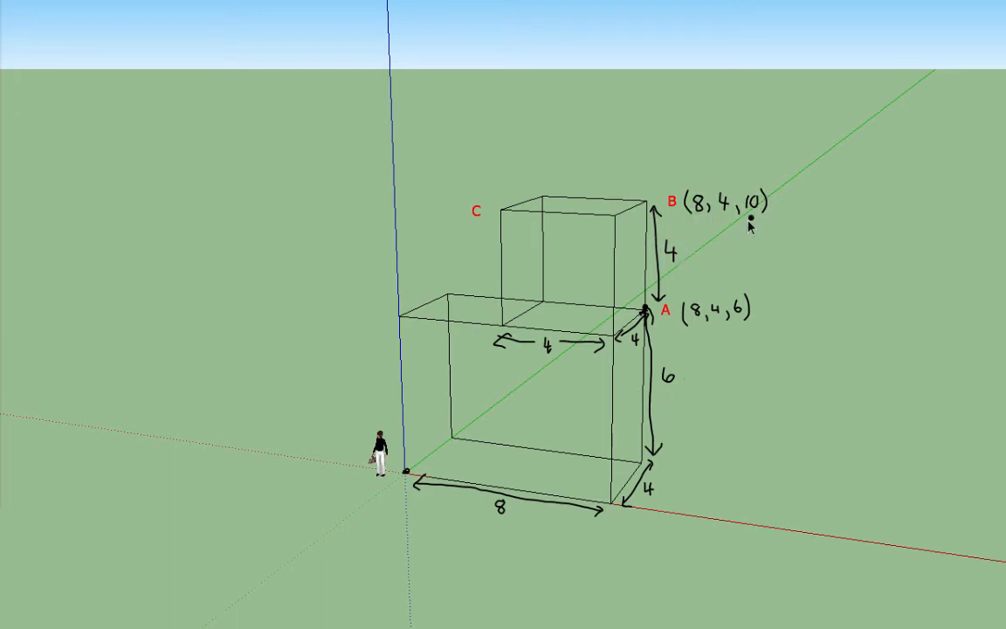
mouse_move(681, 478)
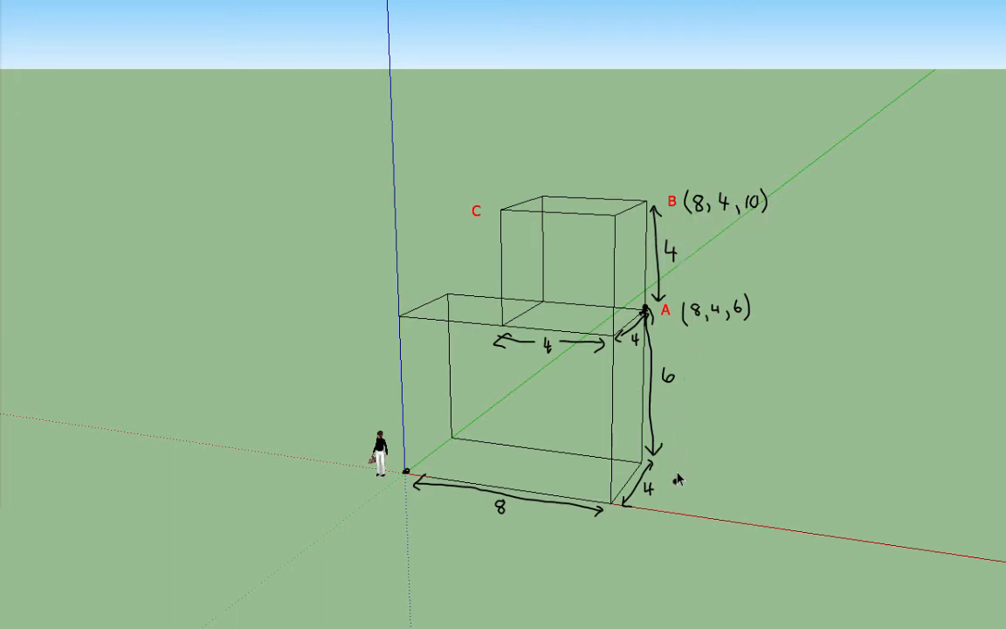
mouse_move(440, 159)
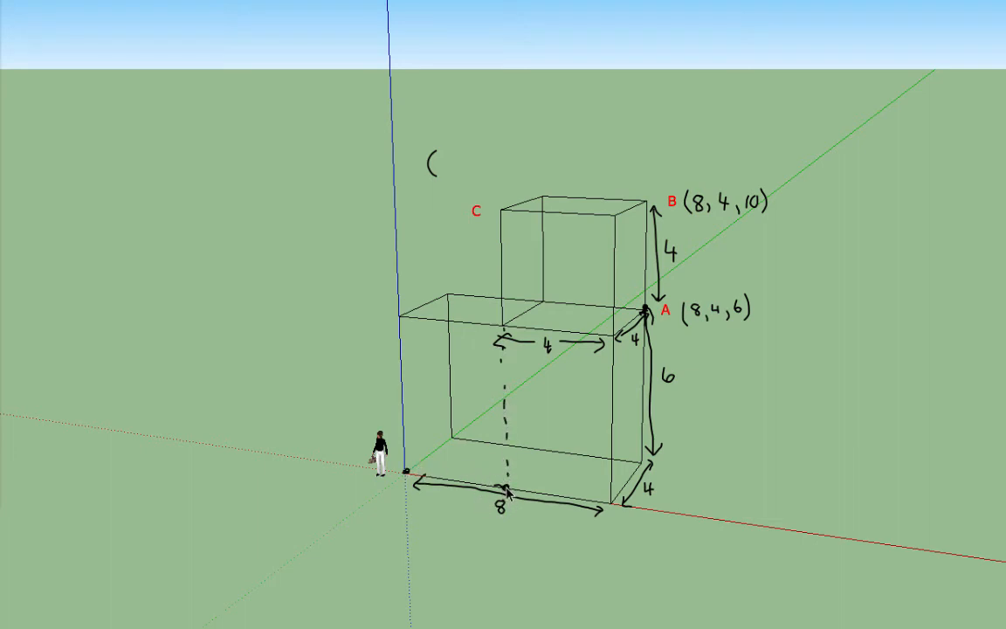
mouse_move(611, 534)
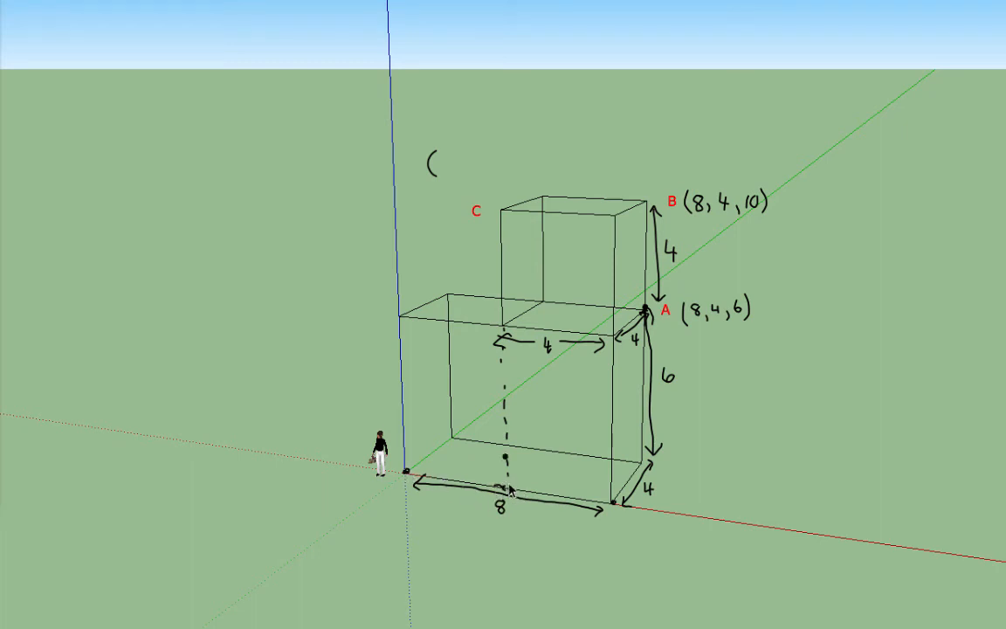
Write "4" then "0," to begin point C's coordinate label (4, 0,
type("4")
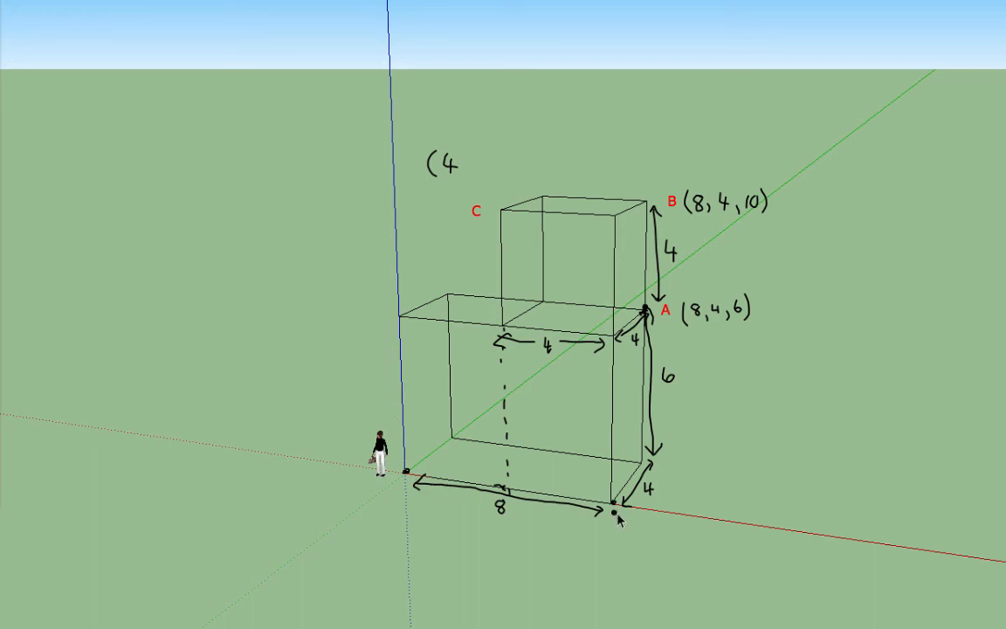
mouse_move(465, 173)
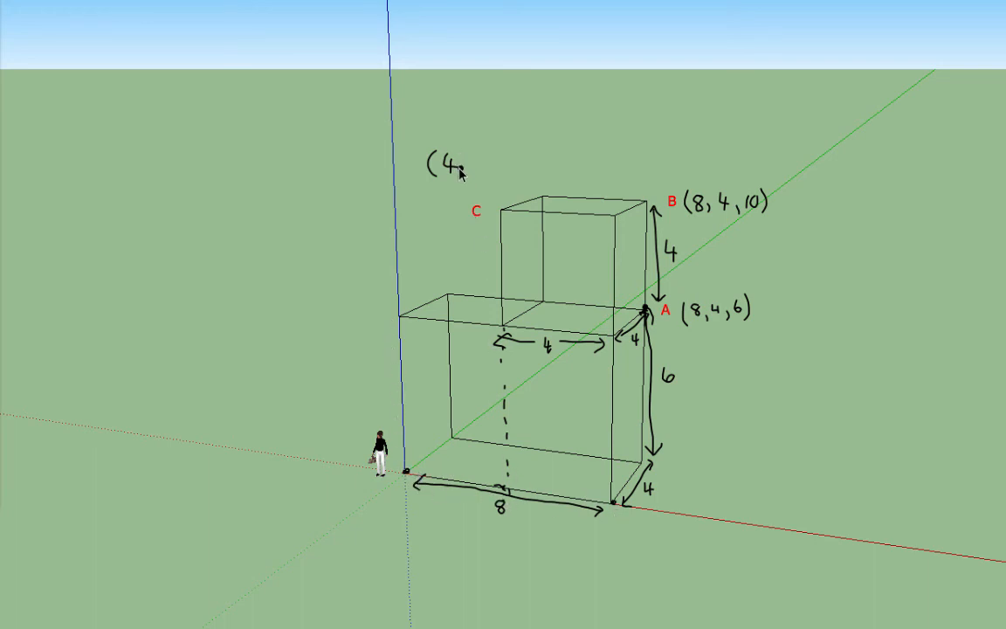
type("0,")
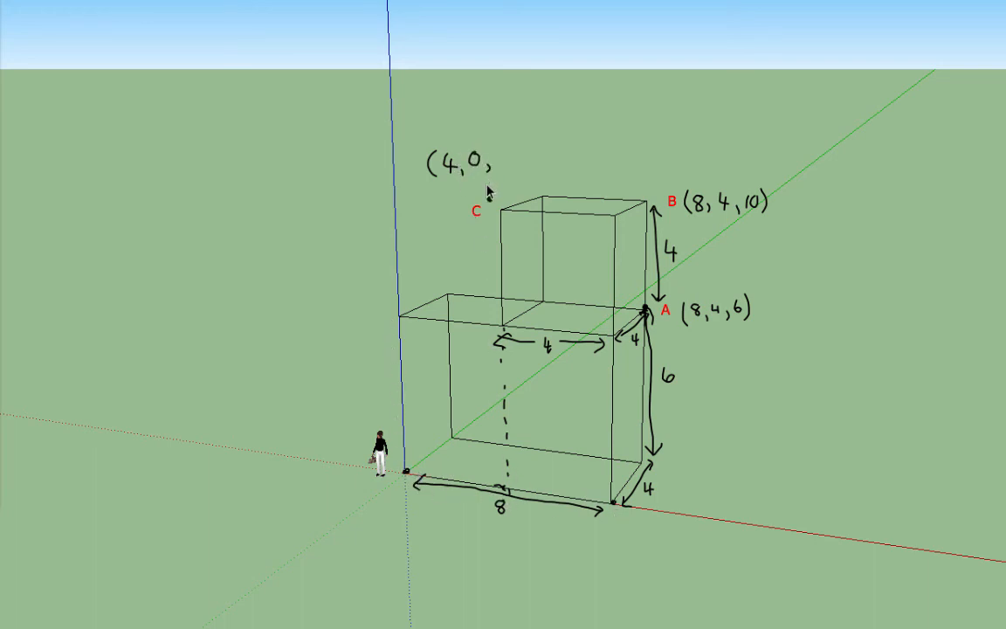
mouse_move(505, 377)
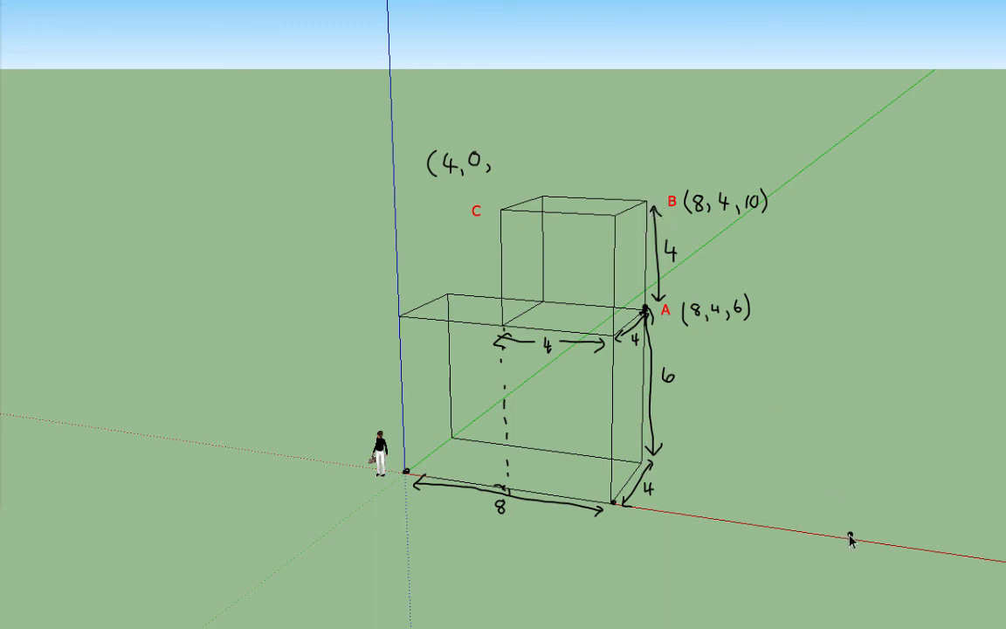
mouse_move(702, 554)
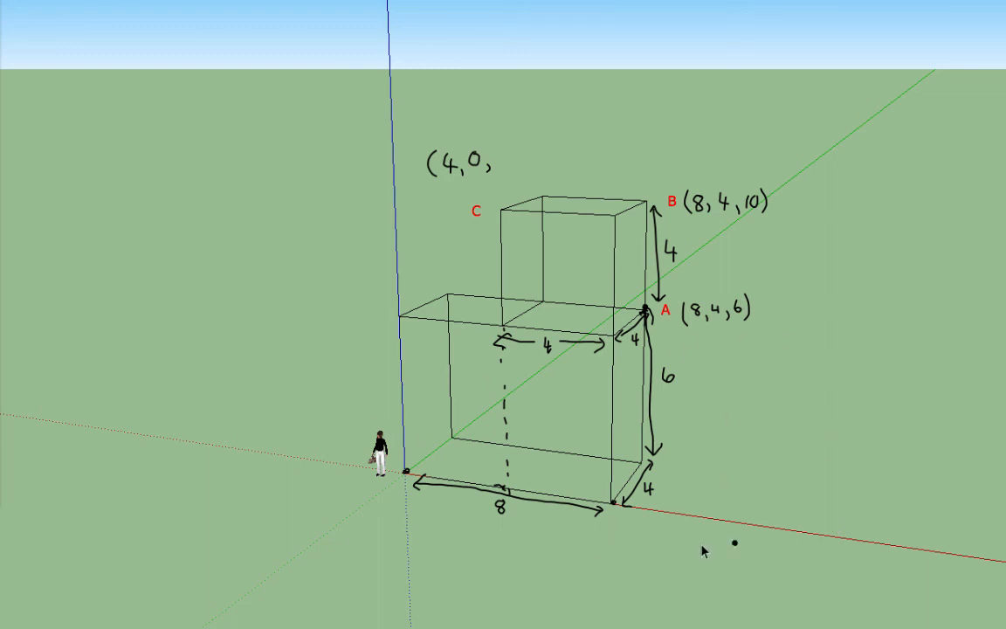
mouse_move(712, 365)
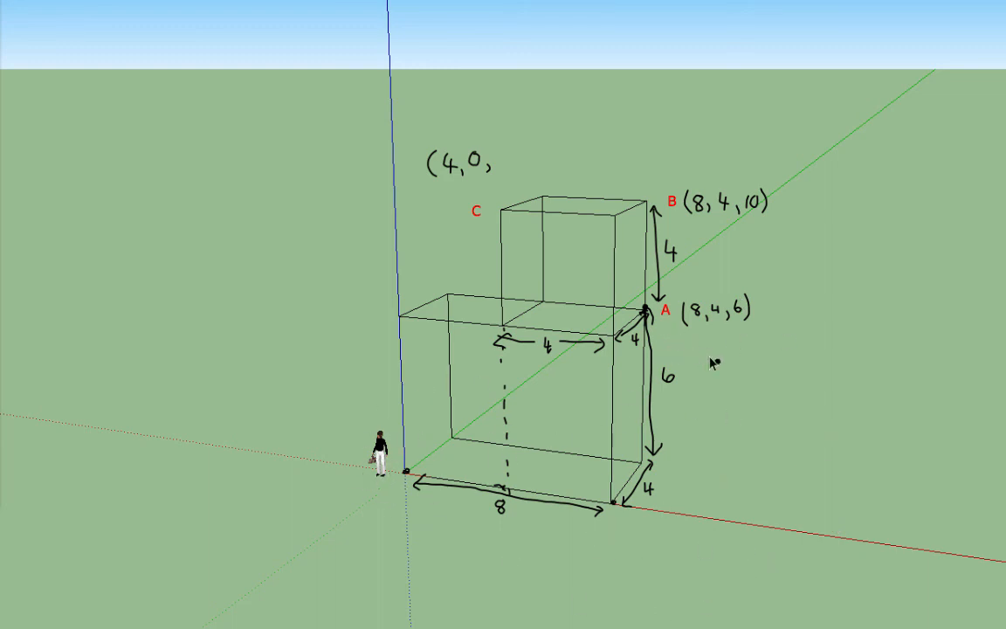
mouse_move(657, 470)
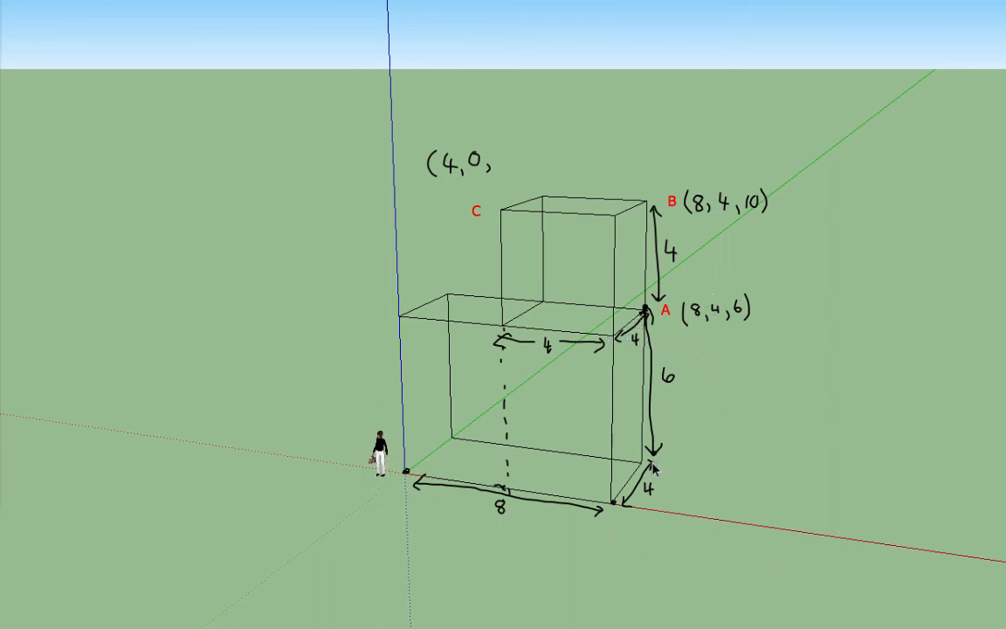